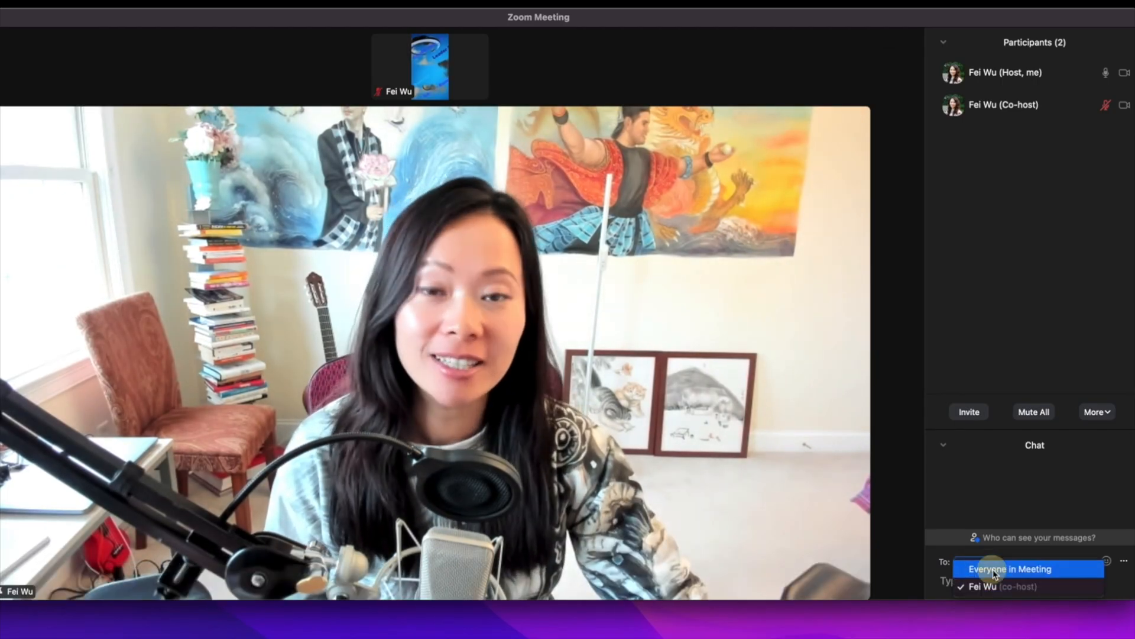
Set the chat recipient to Everyone in Meeting
{"action": "left_click", "coordinate": [1009, 568]}
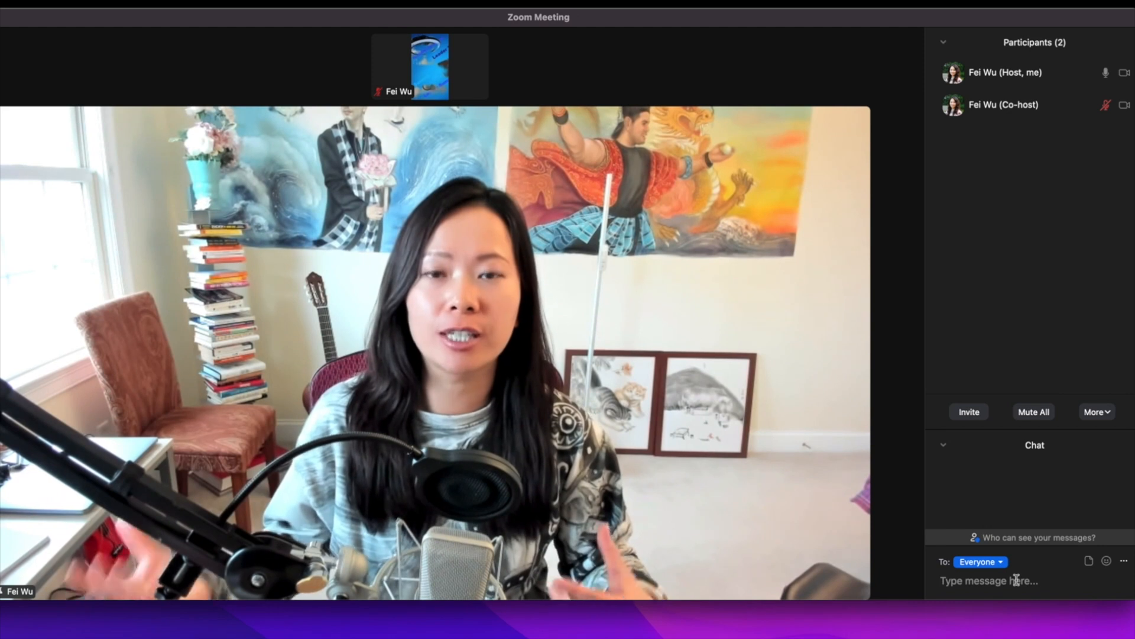
Send the message 'blah blah blah' to everyone in the meeting
{"action": "key", "text": "Return"}
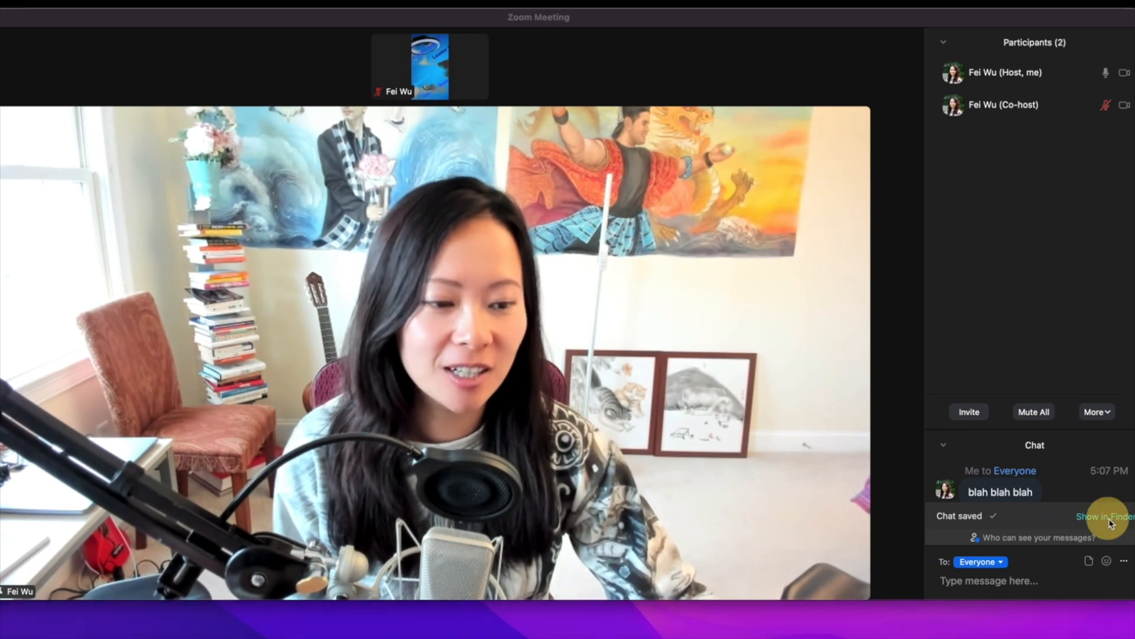
{"action": "left_click", "coordinate": [1106, 516]}
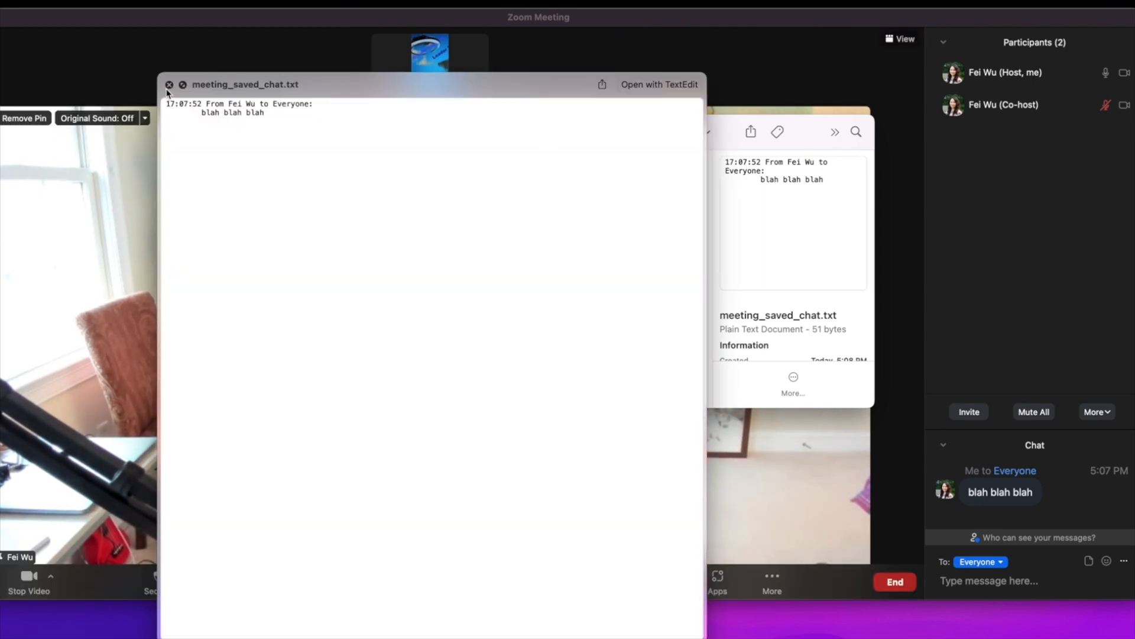
{"action": "left_click", "coordinate": [169, 84]}
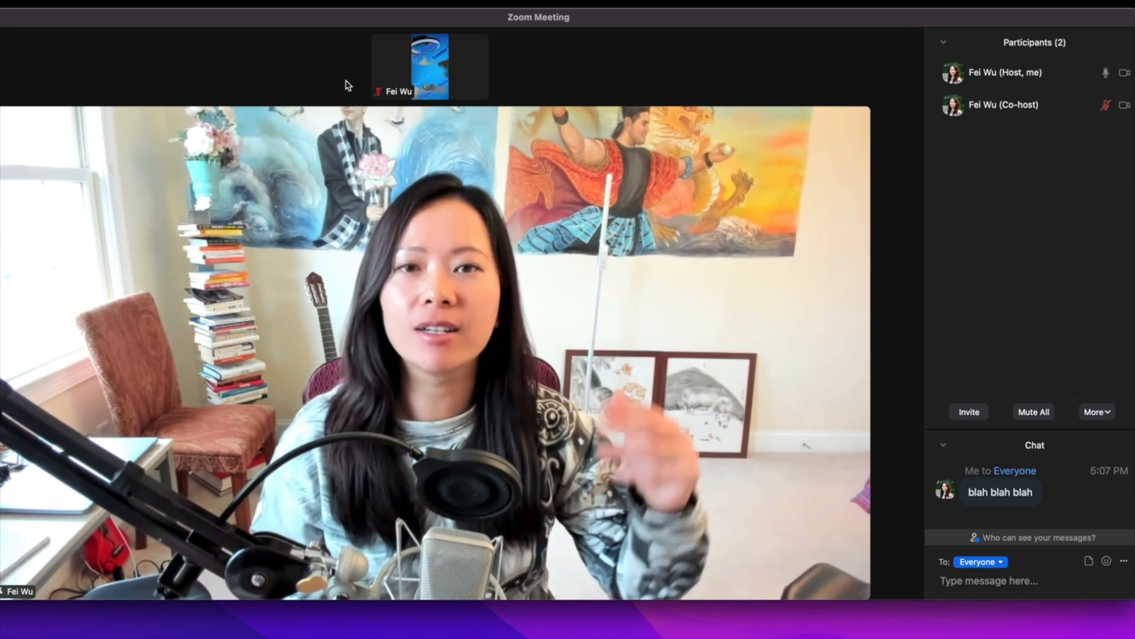